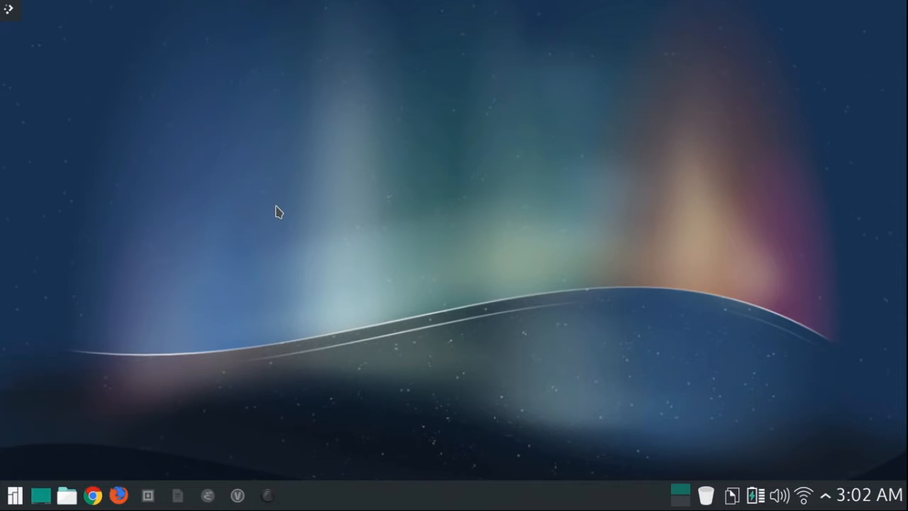
{"action": "mouse_move", "coordinate": [105, 458]}
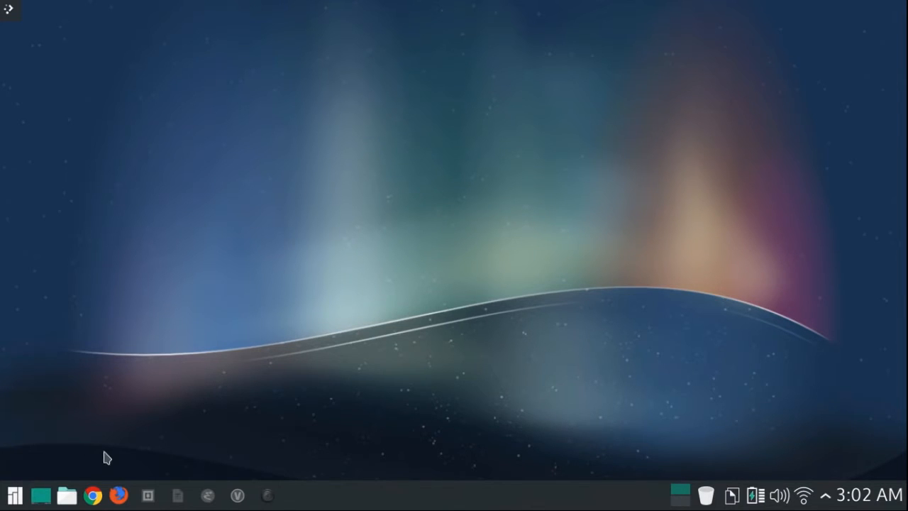
{"action": "mouse_move", "coordinate": [175, 442]}
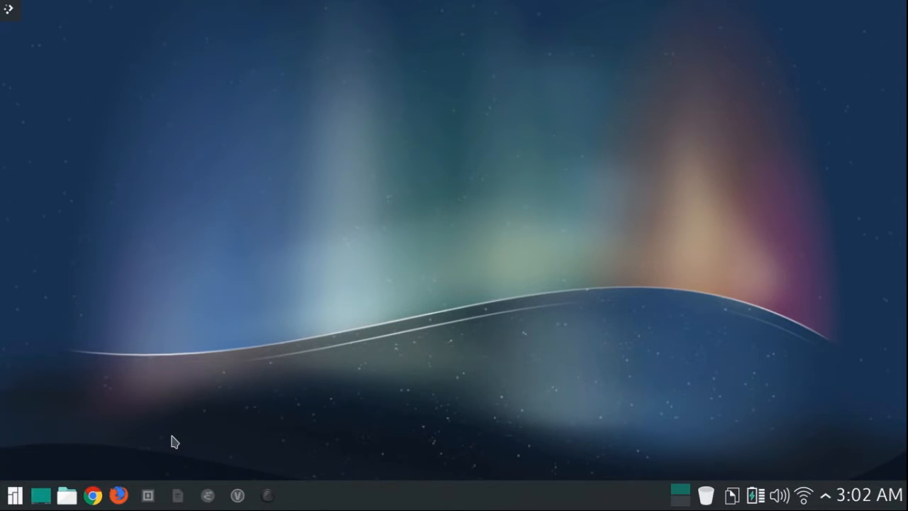
Open the cURL htmltitle example in Sublime Text 2 and scroll down through its code
{"action": "left_click", "coordinate": [147, 496]}
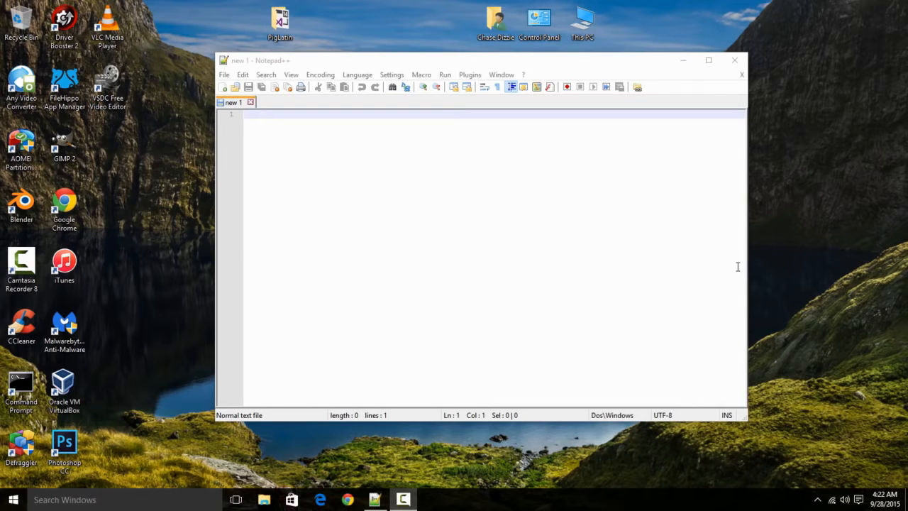
{"action": "mouse_move", "coordinate": [645, 74]}
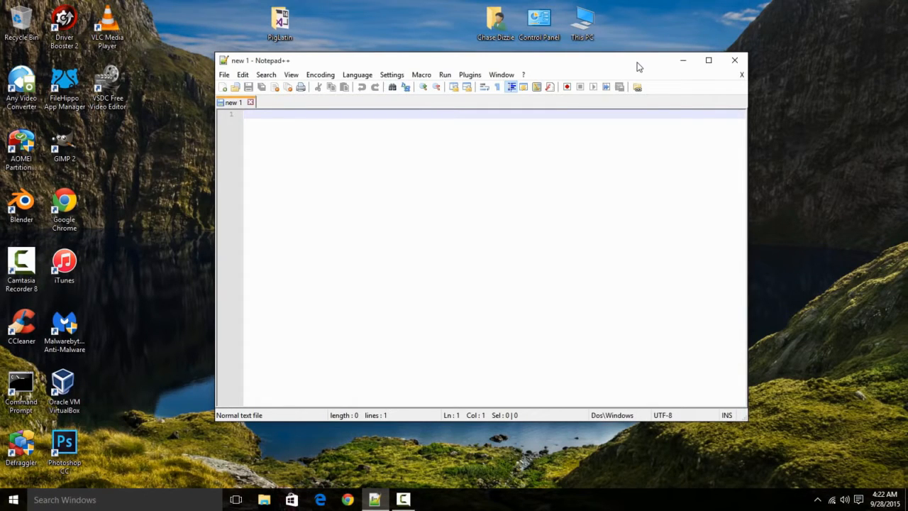
{"action": "mouse_move", "coordinate": [653, 103]}
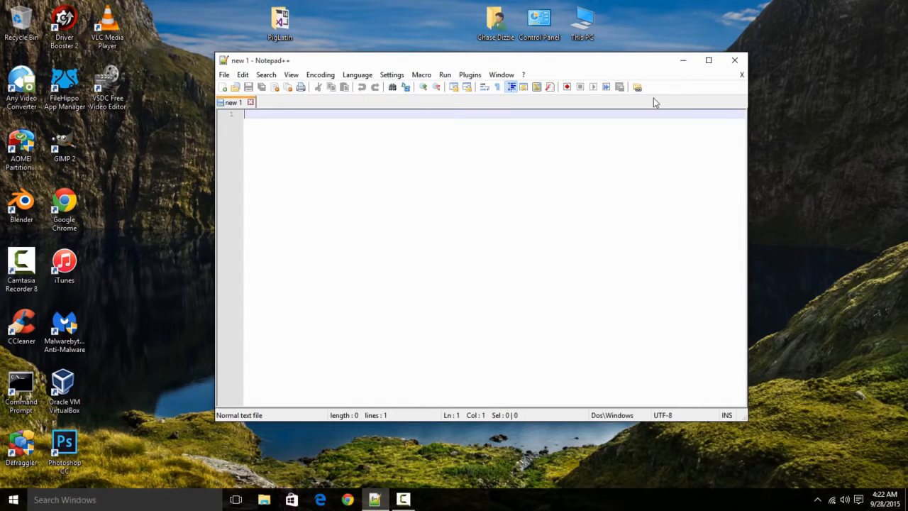
{"action": "mouse_move", "coordinate": [621, 156]}
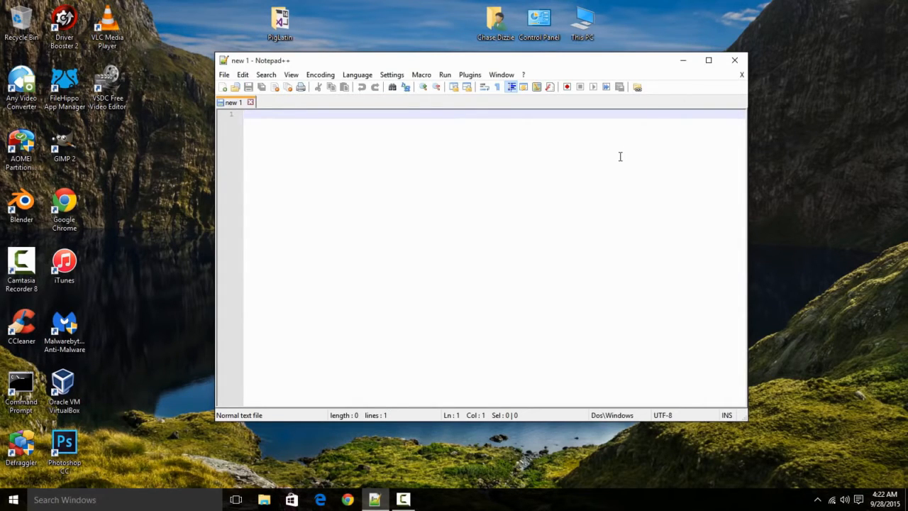
{"action": "mouse_move", "coordinate": [609, 161]}
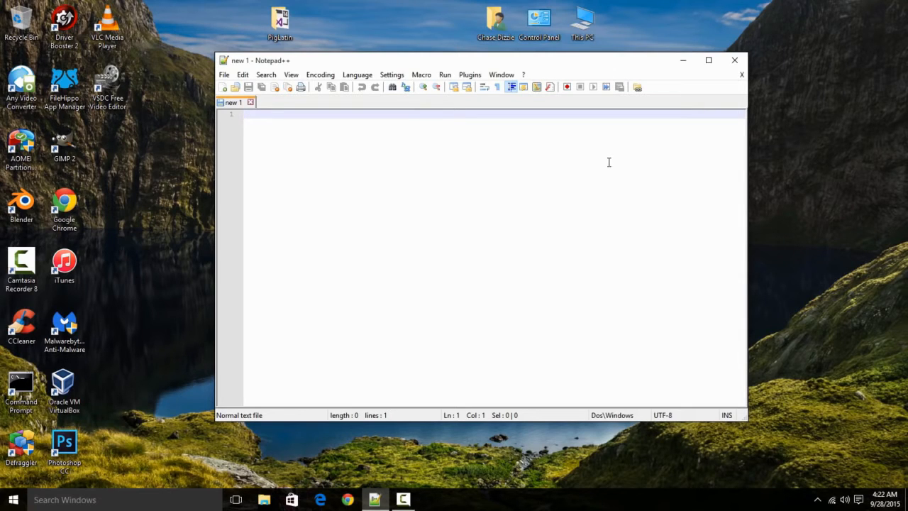
{"action": "mouse_move", "coordinate": [617, 169]}
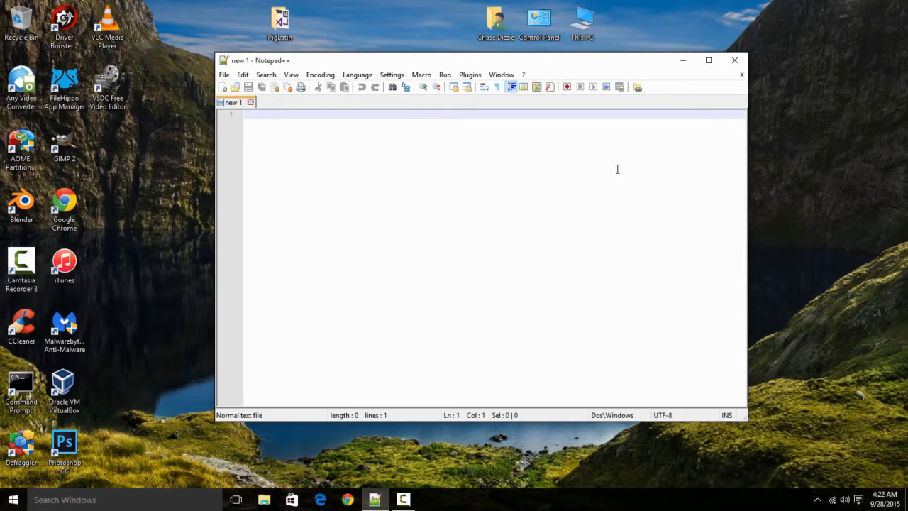
{"action": "mouse_move", "coordinate": [547, 190]}
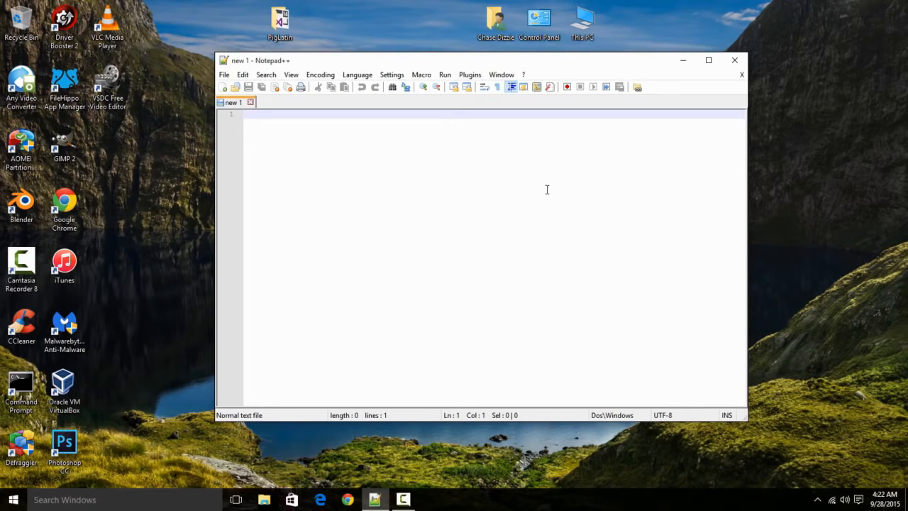
{"action": "mouse_move", "coordinate": [335, 150]}
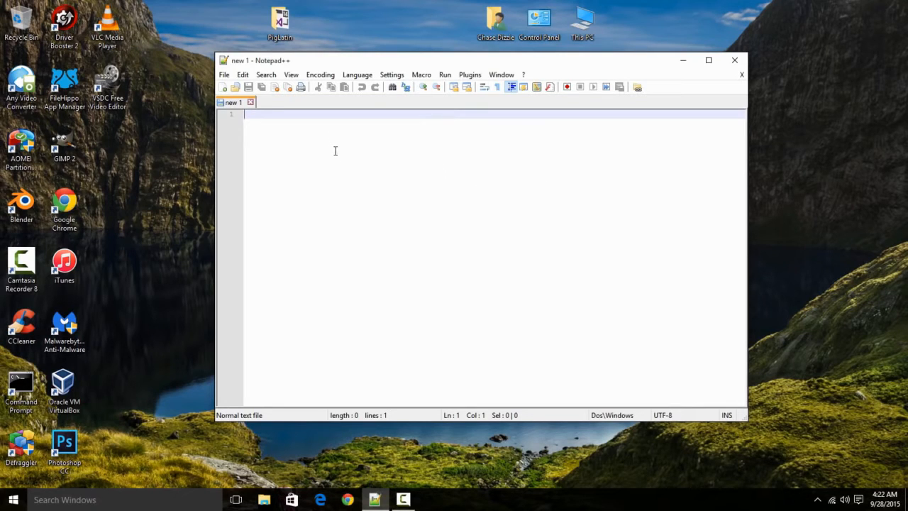
{"action": "mouse_move", "coordinate": [374, 206]}
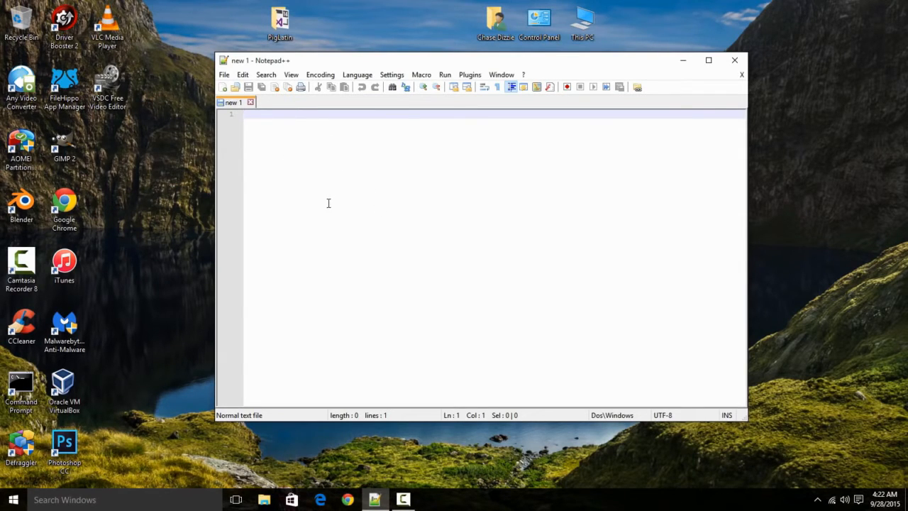
{"action": "mouse_move", "coordinate": [344, 206]}
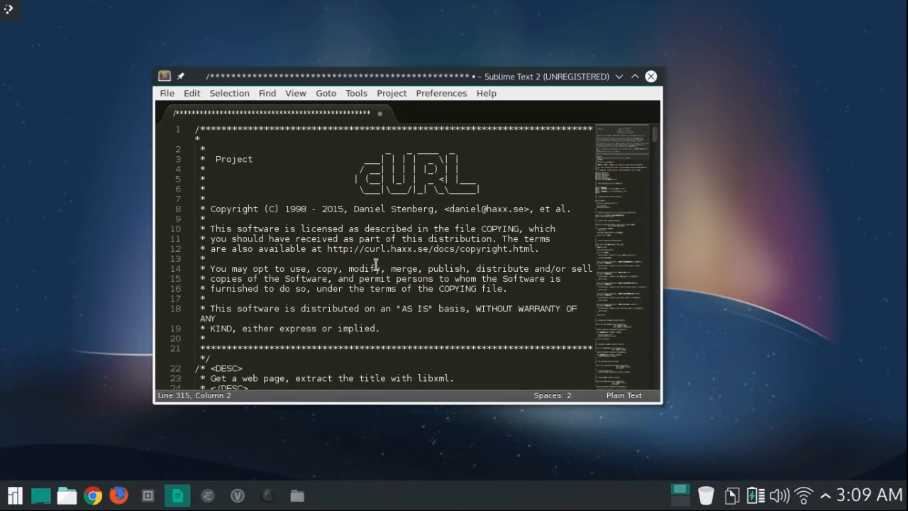
{"action": "scroll", "scroll_direction": "down", "scroll_amount": 3}
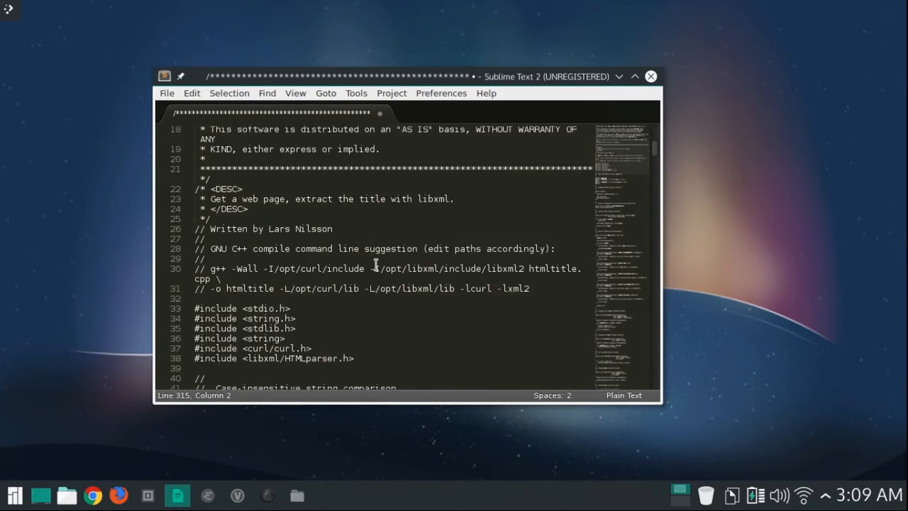
{"action": "scroll", "scroll_direction": "down", "scroll_amount": 3}
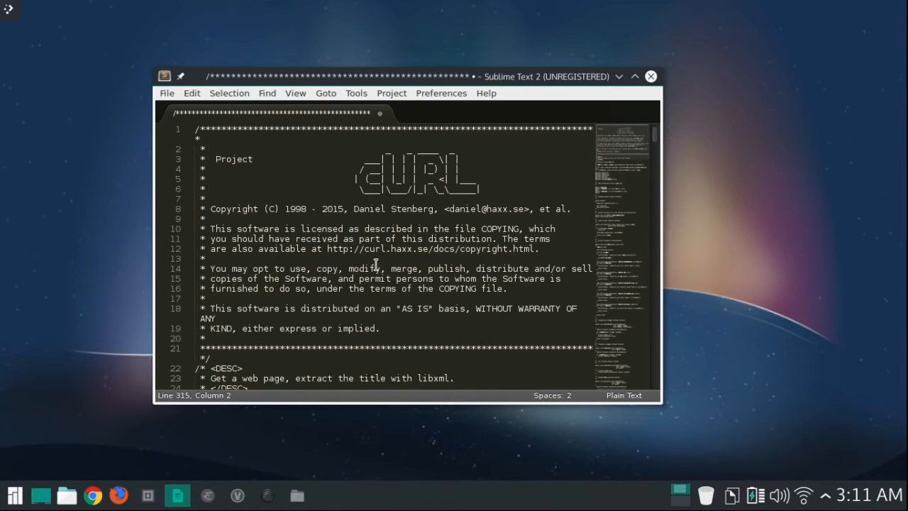
{"action": "mouse_move", "coordinate": [418, 225]}
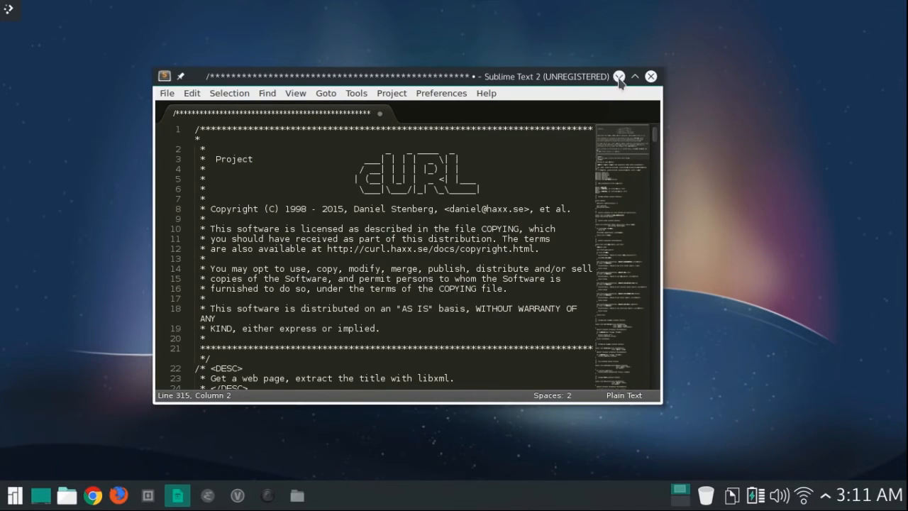
Minimize Sublime Text, view the GNU Emacs welcome screen, then launch GVim
{"action": "left_click", "coordinate": [651, 76]}
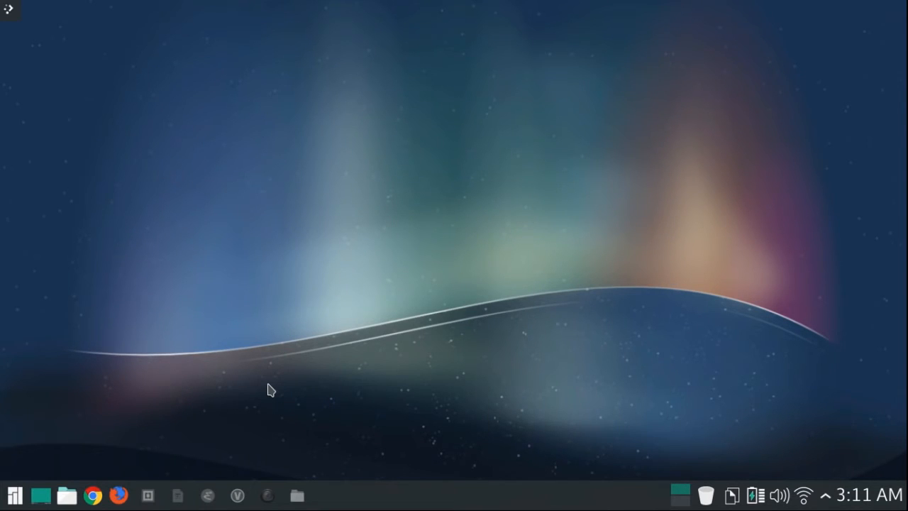
{"action": "left_click", "coordinate": [237, 496]}
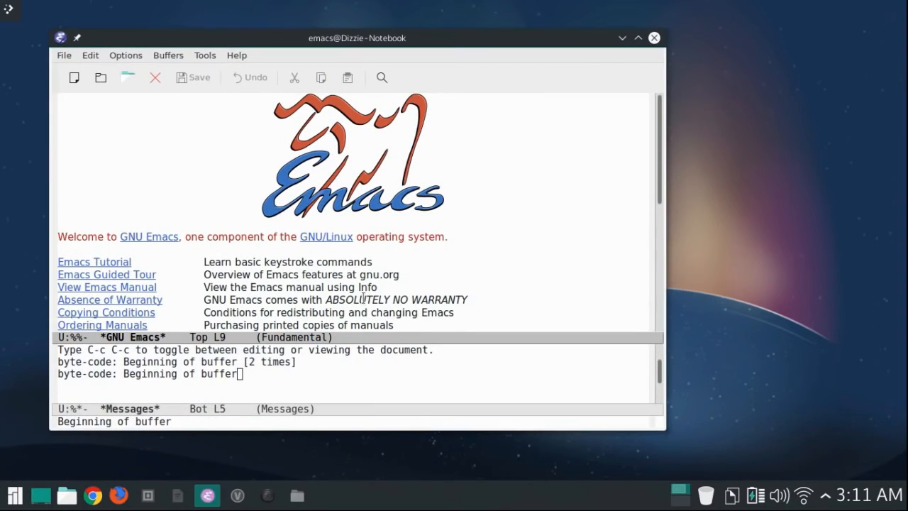
{"action": "mouse_move", "coordinate": [457, 164]}
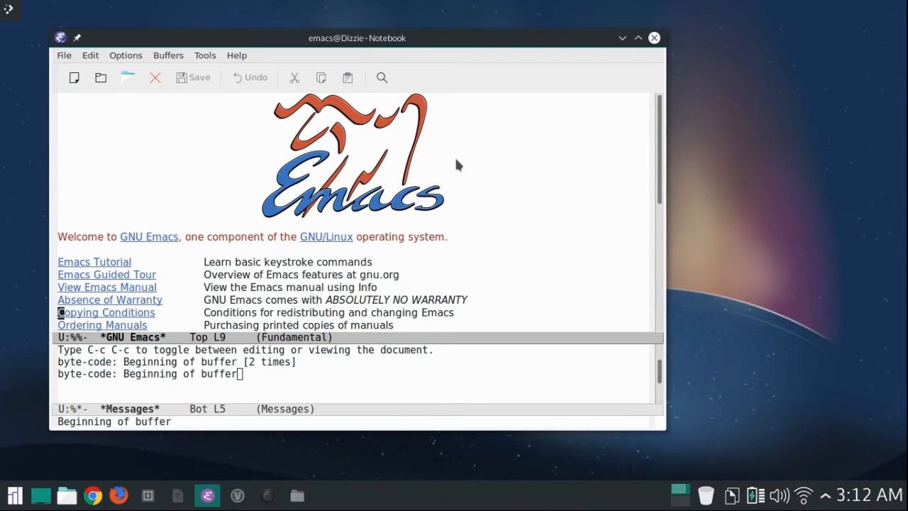
{"action": "mouse_move", "coordinate": [622, 37]}
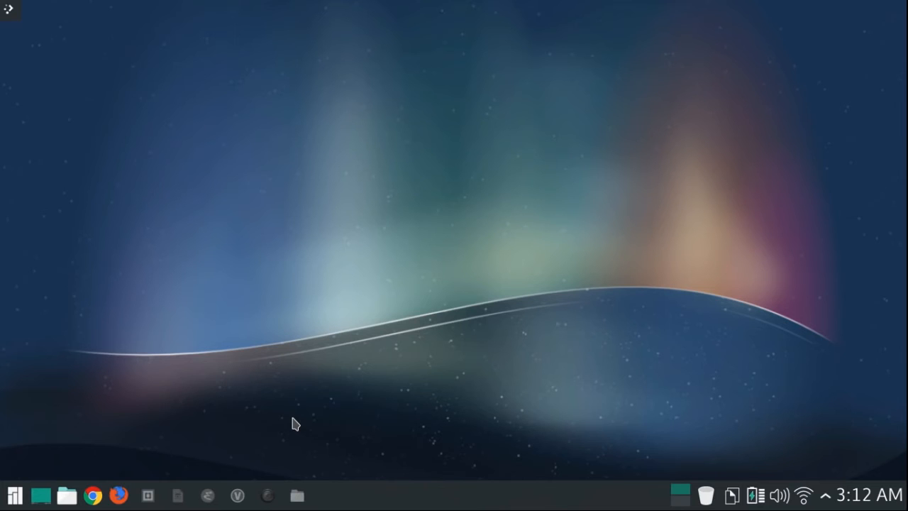
{"action": "left_click", "coordinate": [238, 495]}
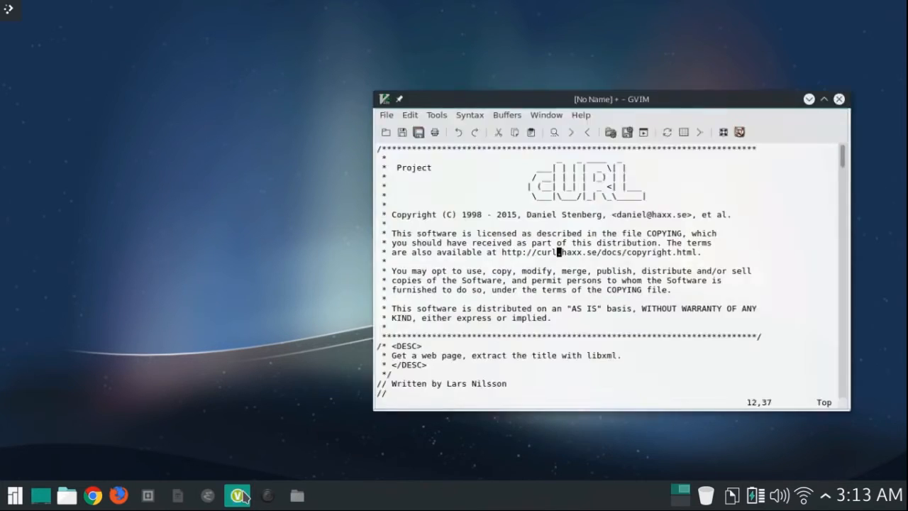
Move the GVim window showing the htmltitle source nearer the screen centre
{"action": "left_click_drag", "start_coordinate": [611, 99], "coordinate": [544, 89]}
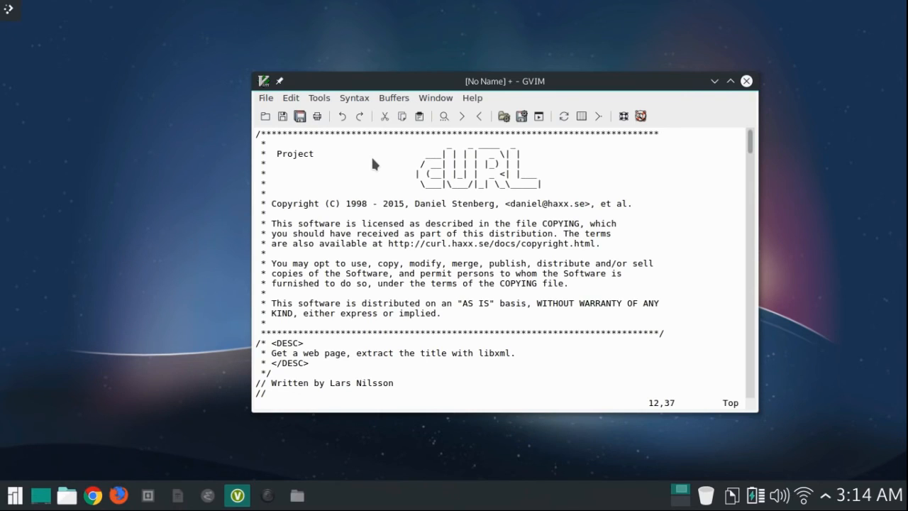
{"action": "left_click", "coordinate": [450, 244]}
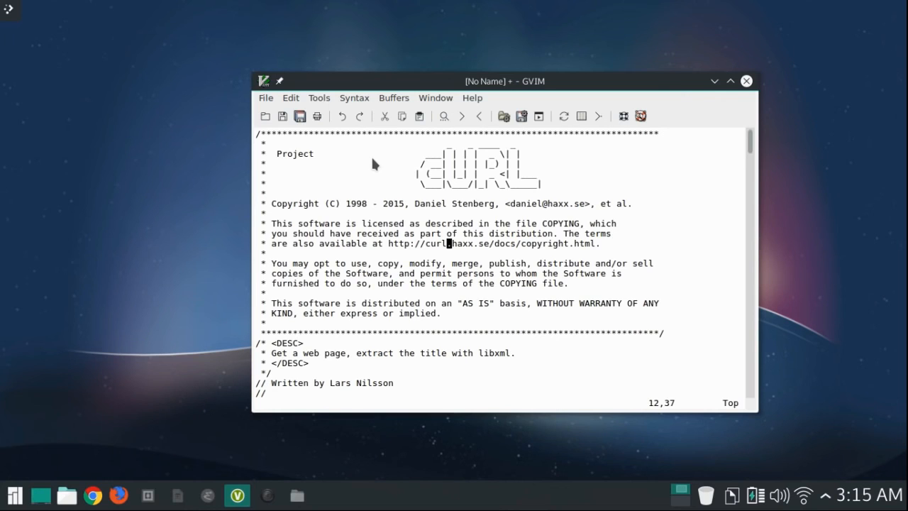
{"action": "scroll", "scroll_direction": "down", "scroll_amount": 3}
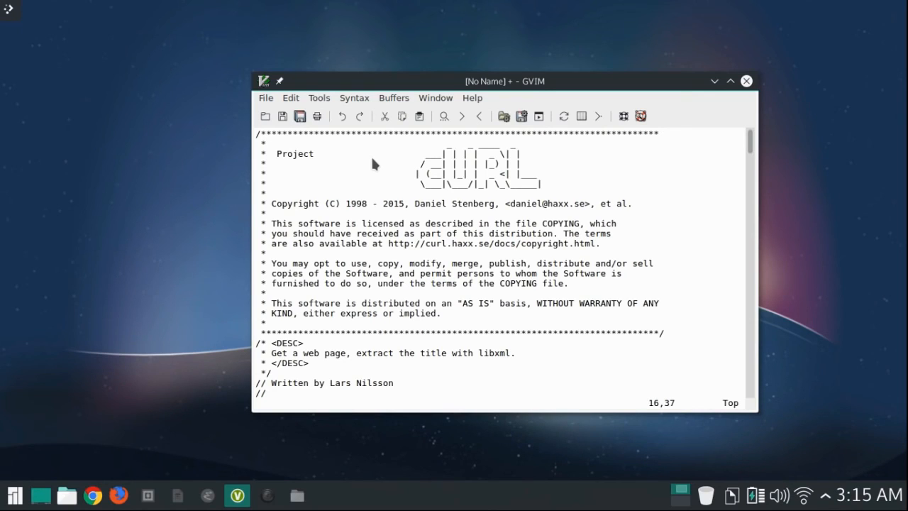
{"action": "mouse_move", "coordinate": [597, 22]}
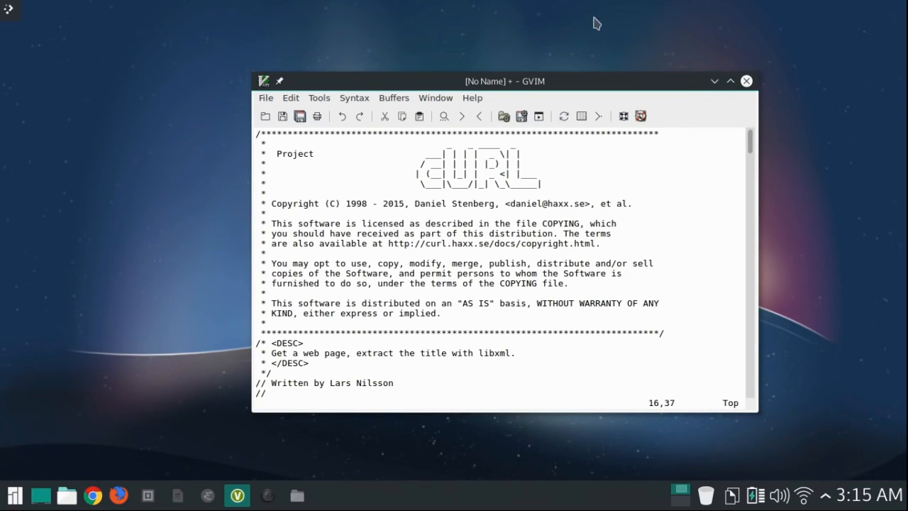